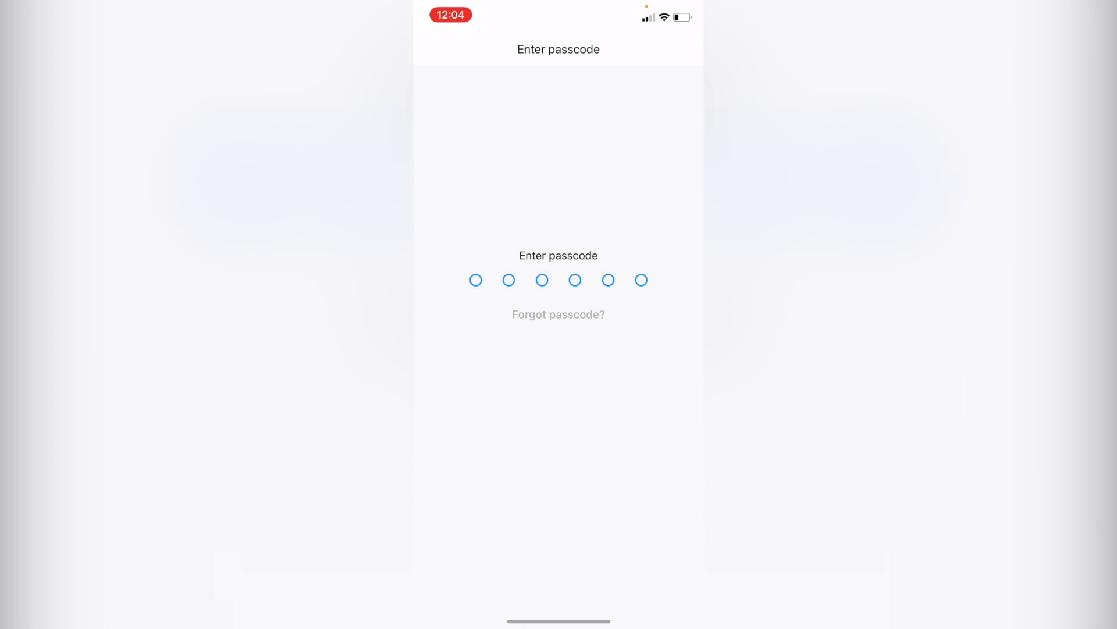
Step: Unlock the Crypto.com App with the passcode and scroll the home screen
{"action": "left_click", "coordinate": [559, 315]}
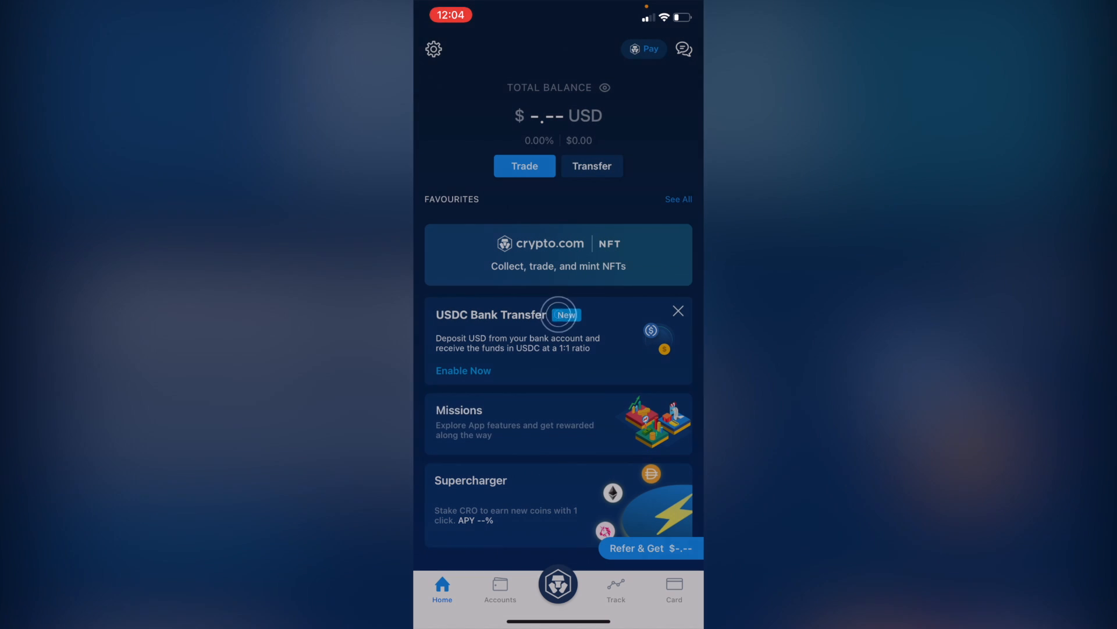
{"action": "scroll", "scroll_direction": "down", "scroll_amount": 3}
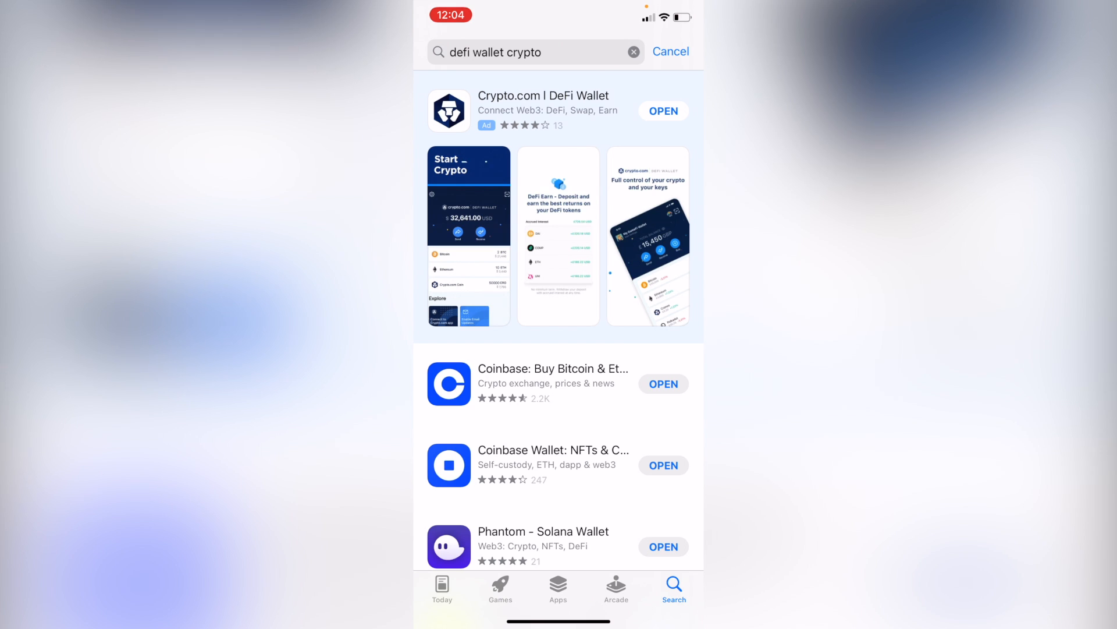
Step: Open the Crypto.com | DeFi Wallet App Store listing and launch the wallet
{"action": "left_click", "coordinate": [543, 96]}
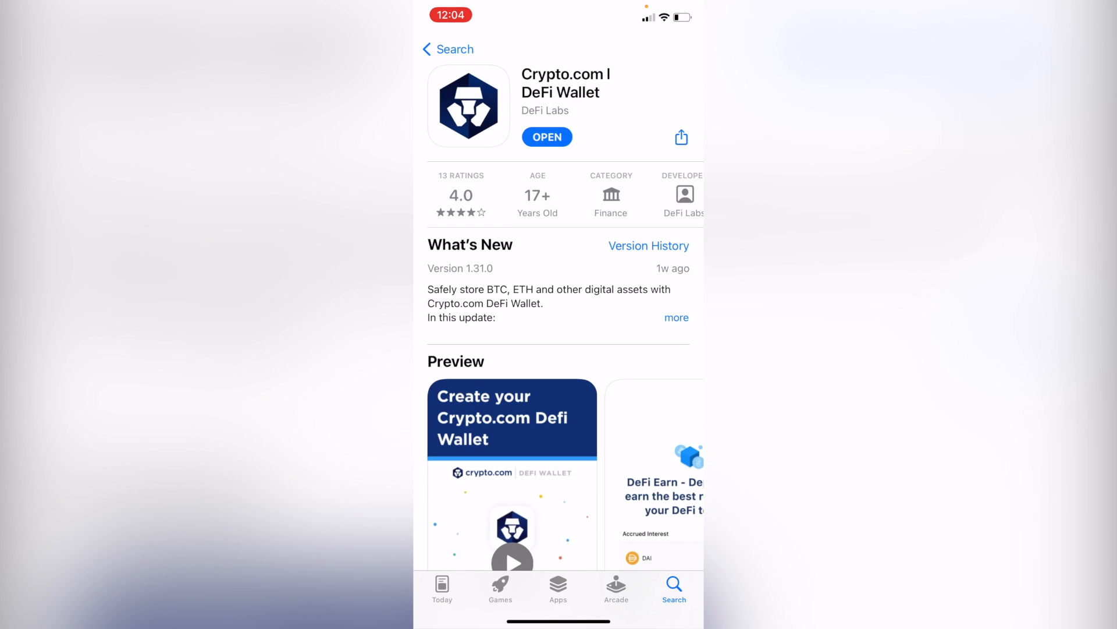
{"action": "left_click", "coordinate": [546, 137]}
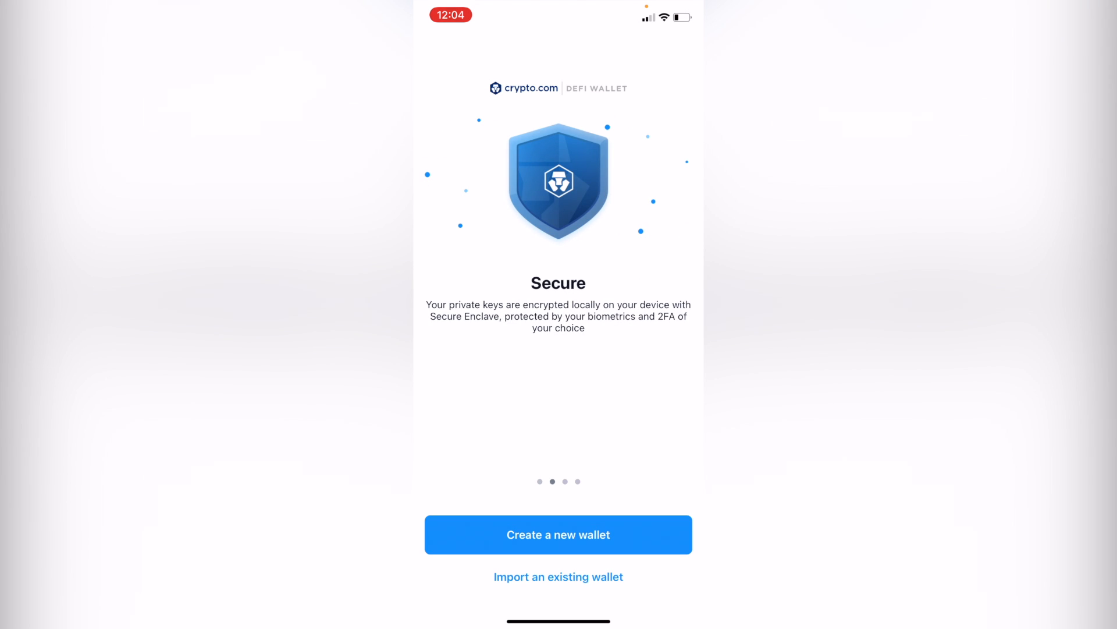
Step: Swipe through the intro, choose Create a new wallet, tick the terms checkbox and continue
{"action": "scroll", "scroll_direction": "left", "scroll_amount": 3}
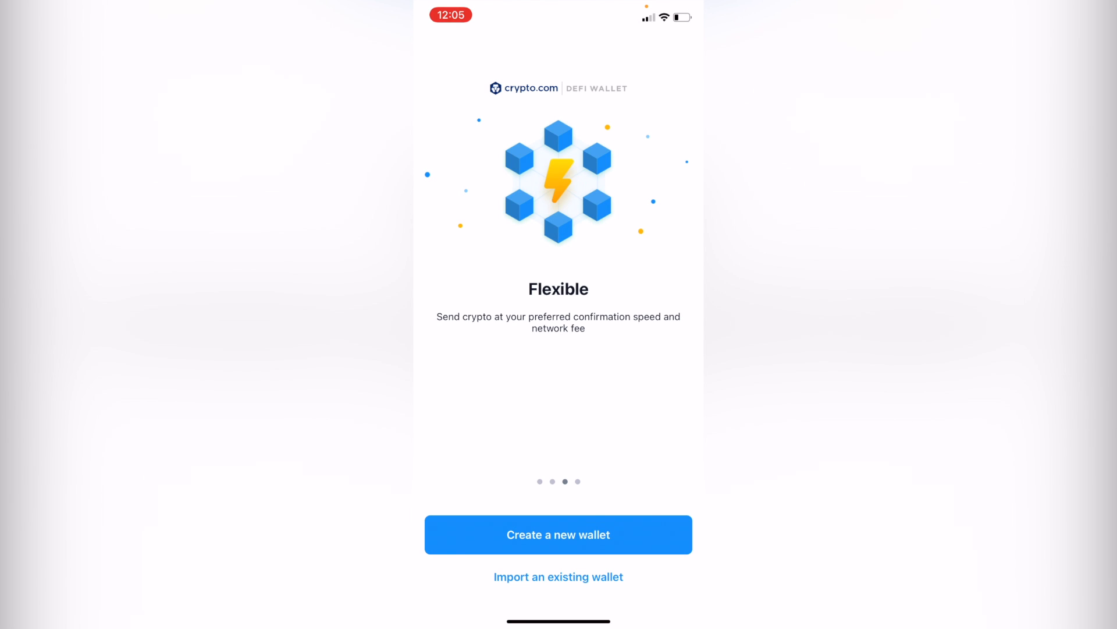
{"action": "left_click", "coordinate": [558, 534]}
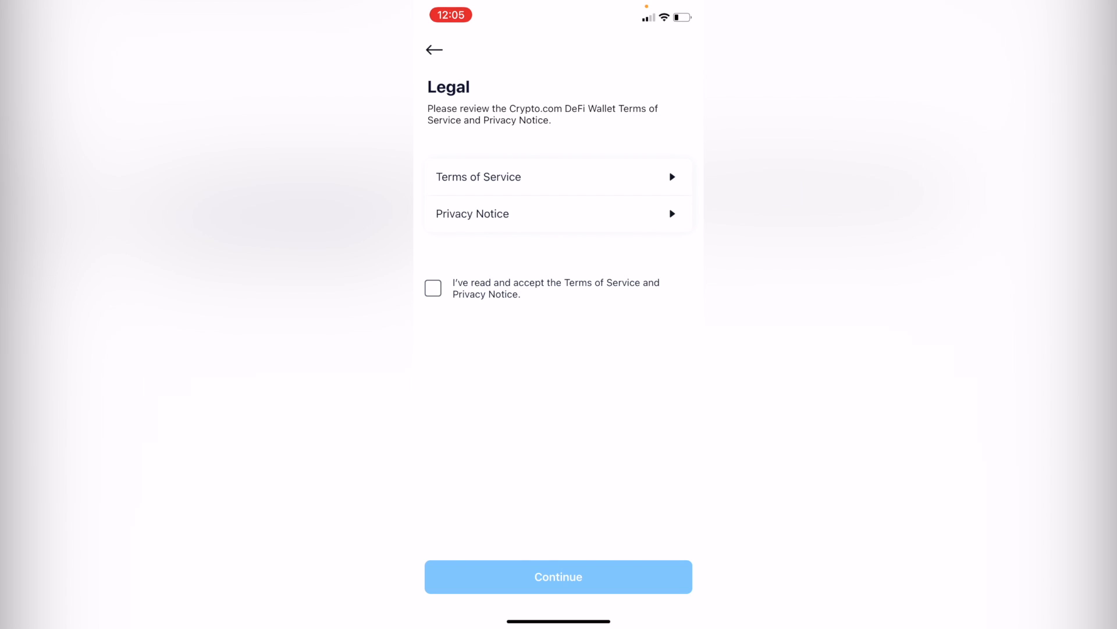
{"action": "left_click", "coordinate": [432, 288]}
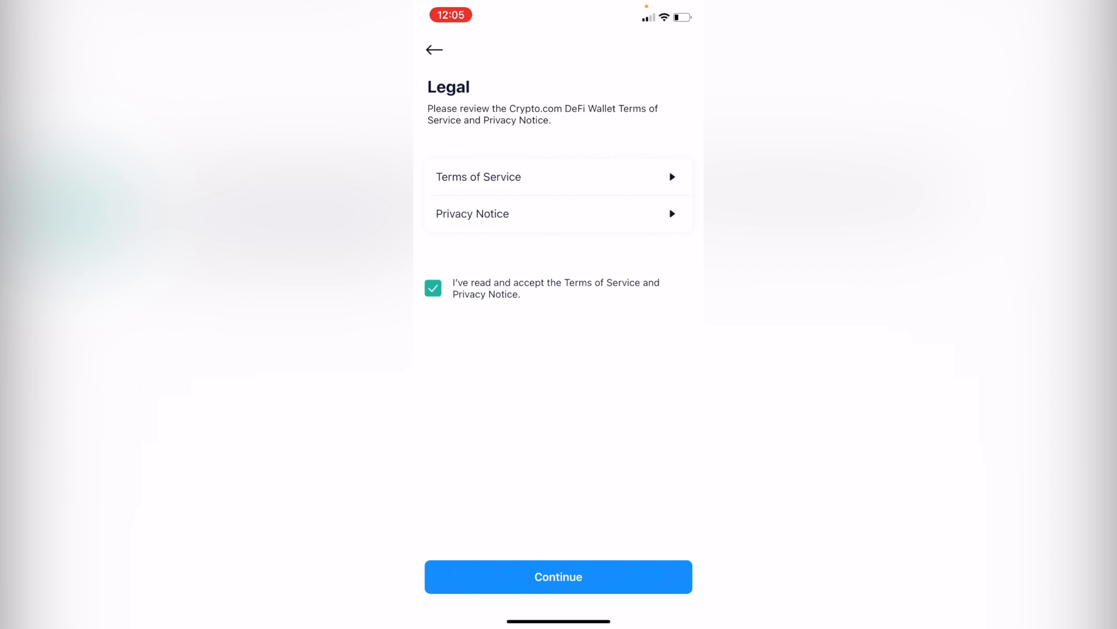
{"action": "left_click", "coordinate": [559, 577]}
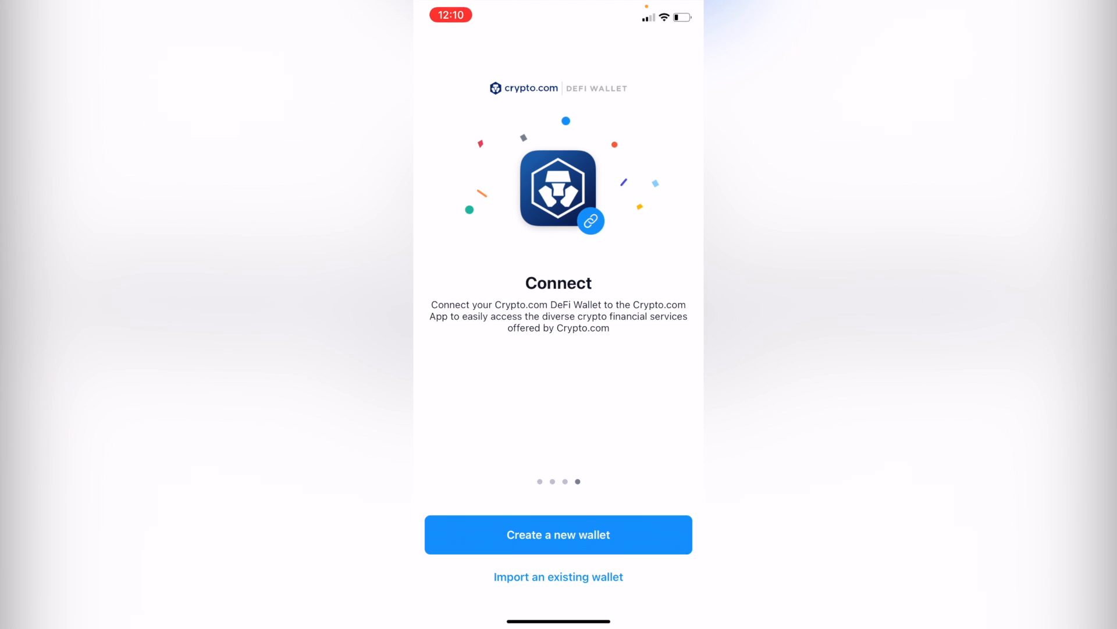
{"action": "left_click", "coordinate": [558, 535]}
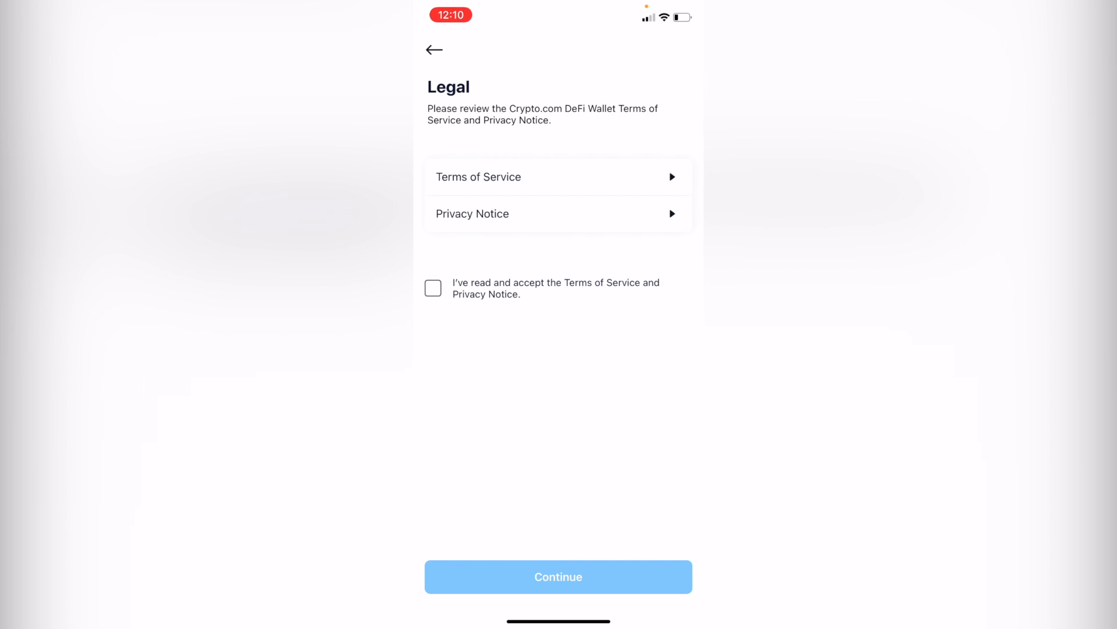
{"action": "left_click", "coordinate": [558, 577]}
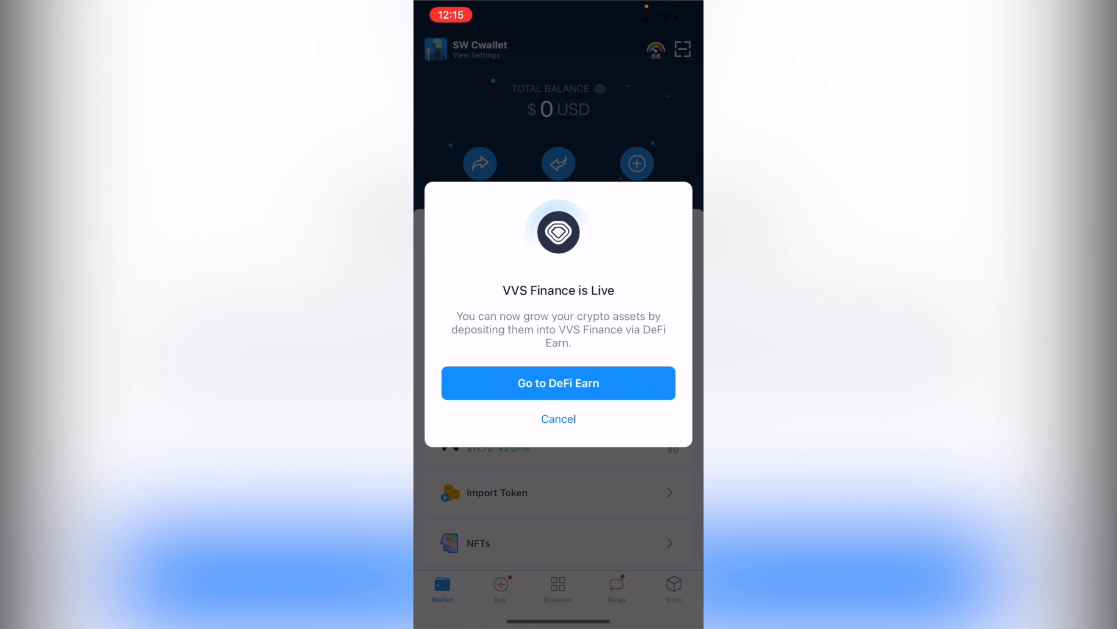
Step: Open DeFi Earn from the VVS Finance pop-up, view supported coin rates, then go back
{"action": "left_click", "coordinate": [558, 383]}
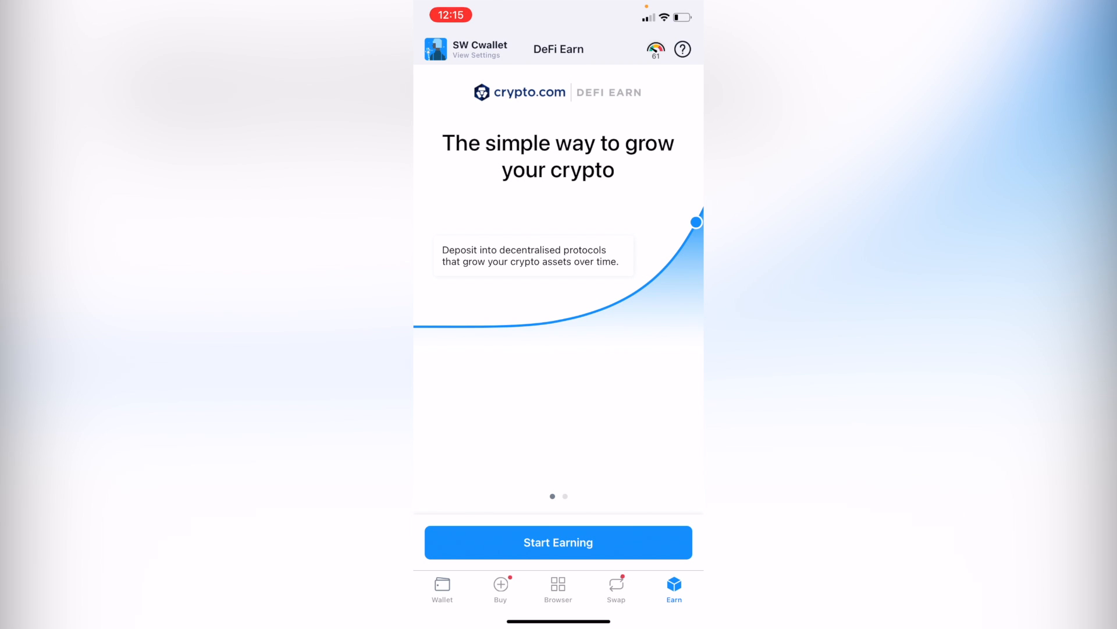
{"action": "left_click", "coordinate": [558, 542]}
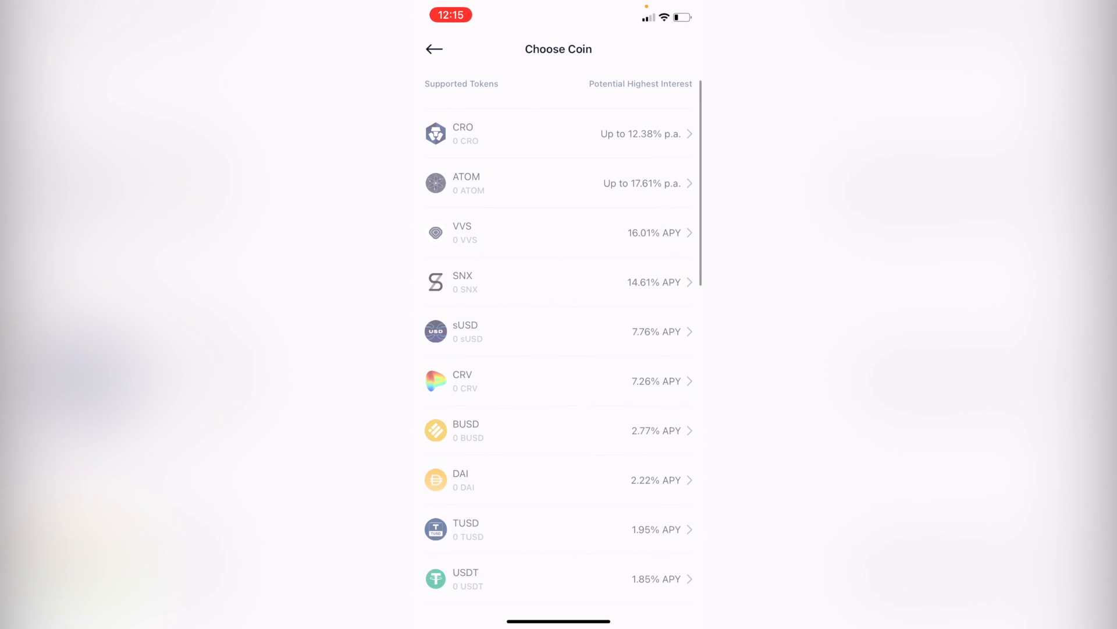
{"action": "left_click", "coordinate": [434, 49]}
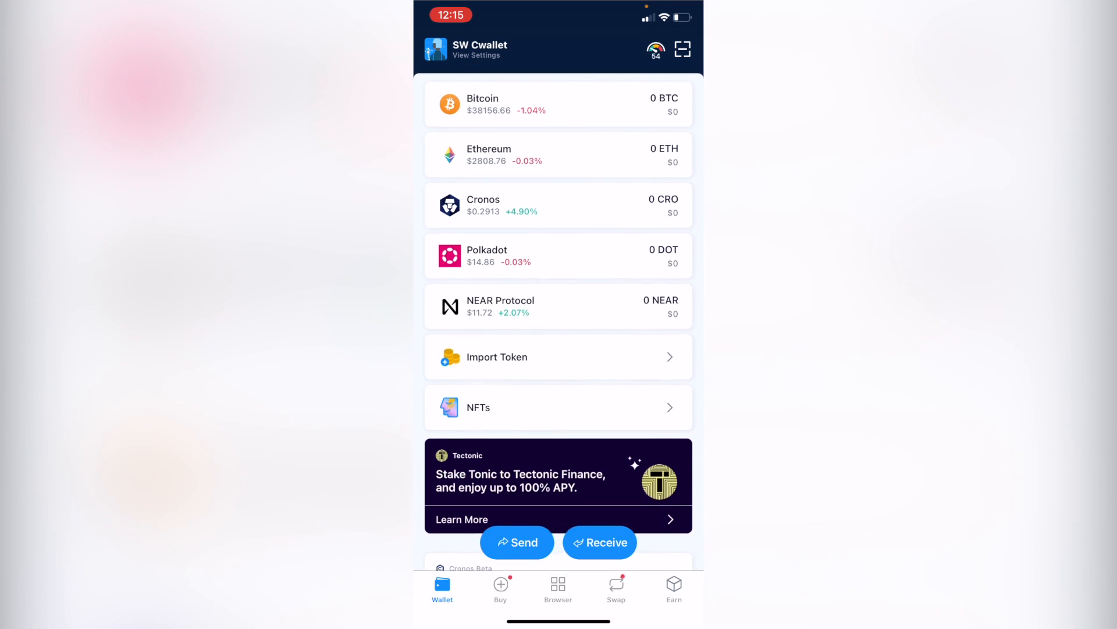
Step: Check the Send and Receive coin lists, then view and close the ETH gas meter
{"action": "left_click", "coordinate": [516, 543]}
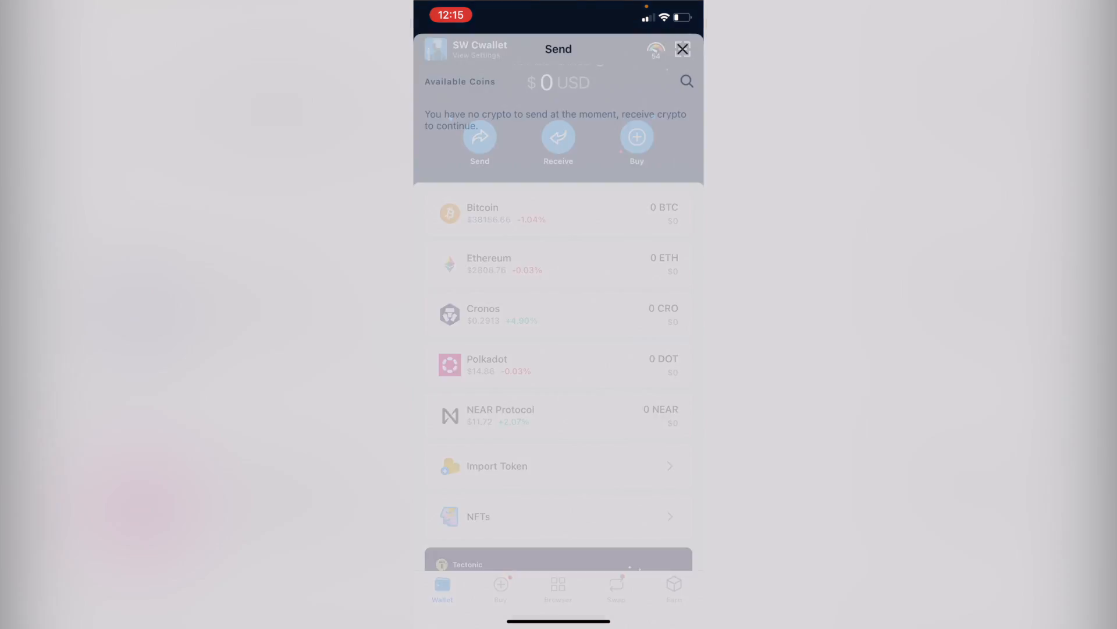
{"action": "left_click", "coordinate": [682, 49]}
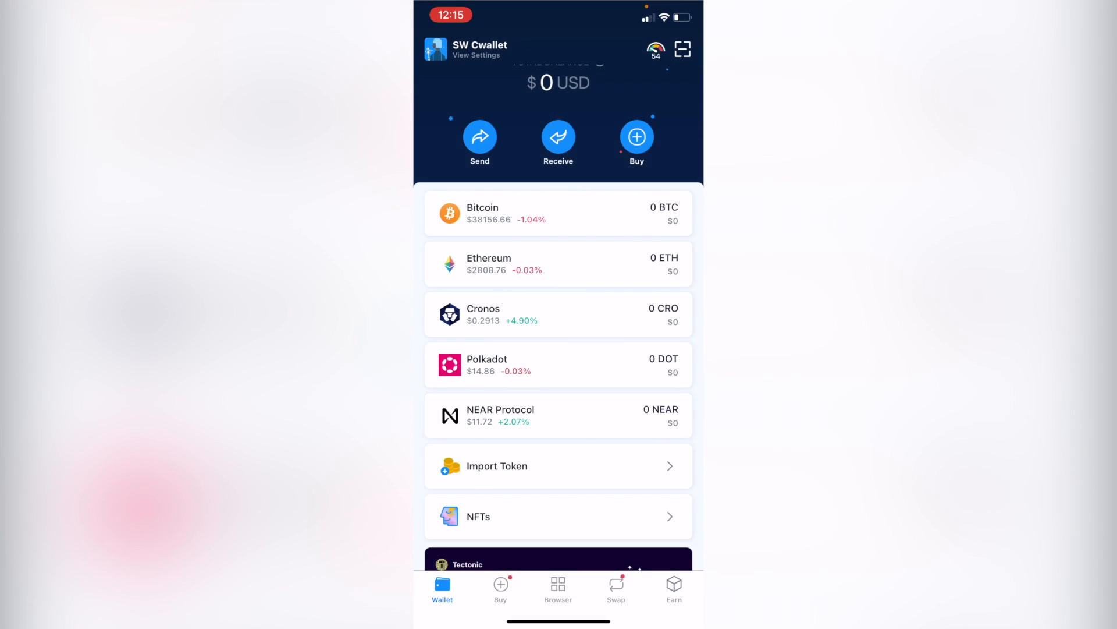
{"action": "left_click", "coordinate": [558, 136]}
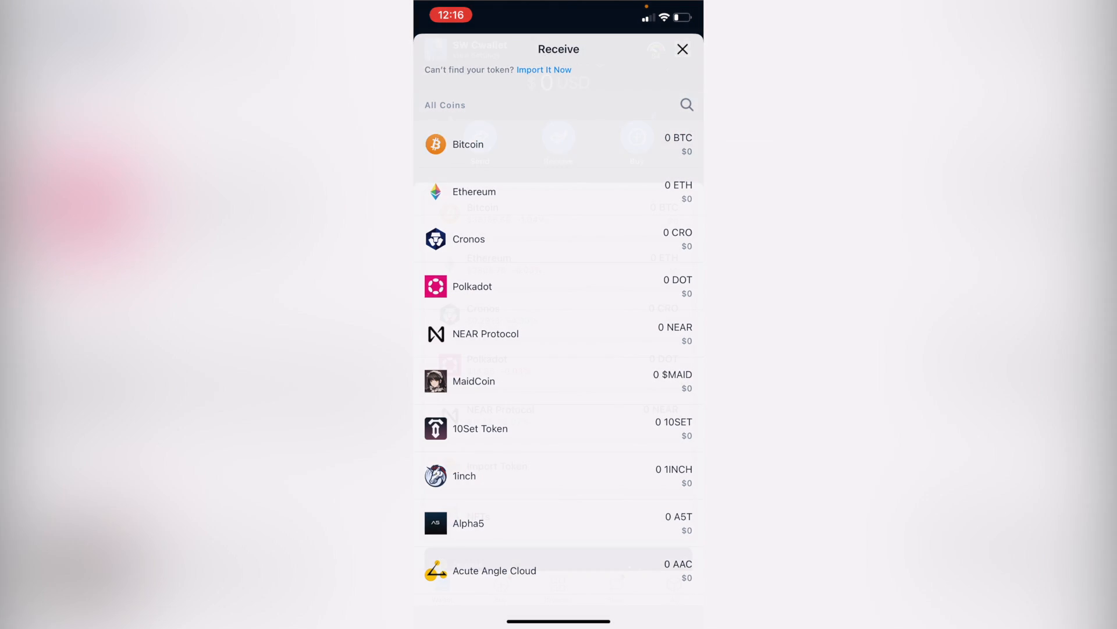
{"action": "left_click", "coordinate": [682, 49]}
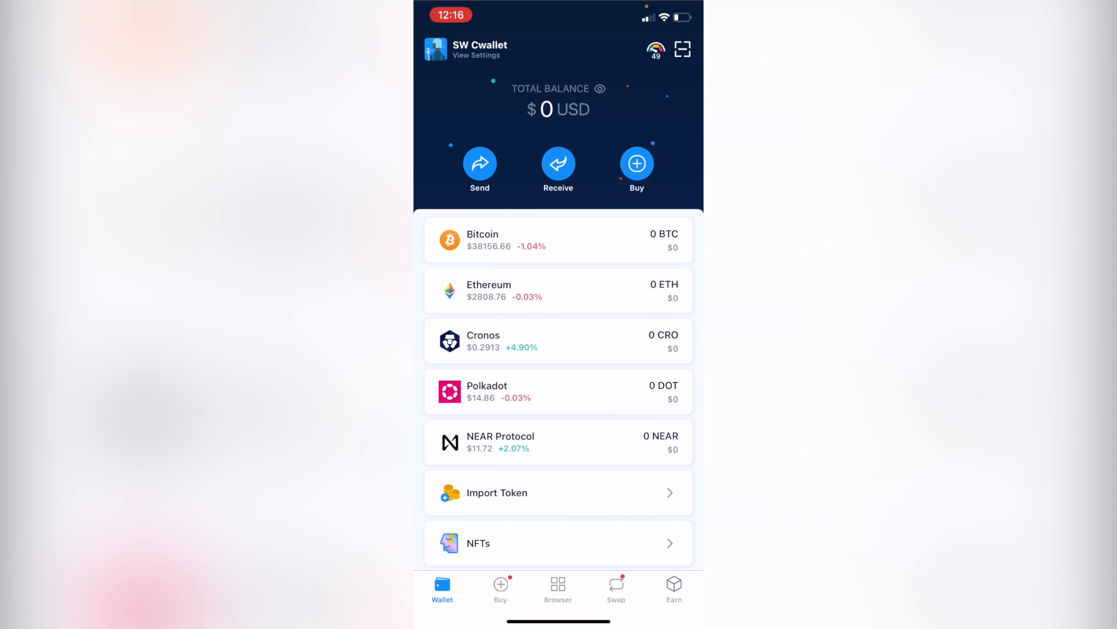
{"action": "left_click", "coordinate": [653, 49]}
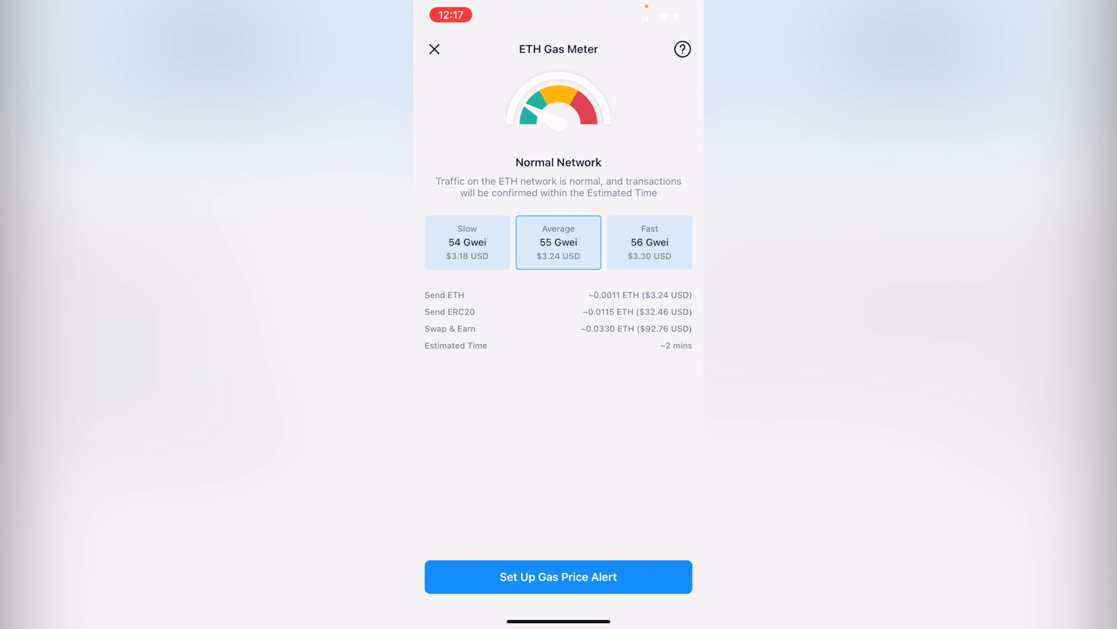
{"action": "left_click", "coordinate": [434, 49]}
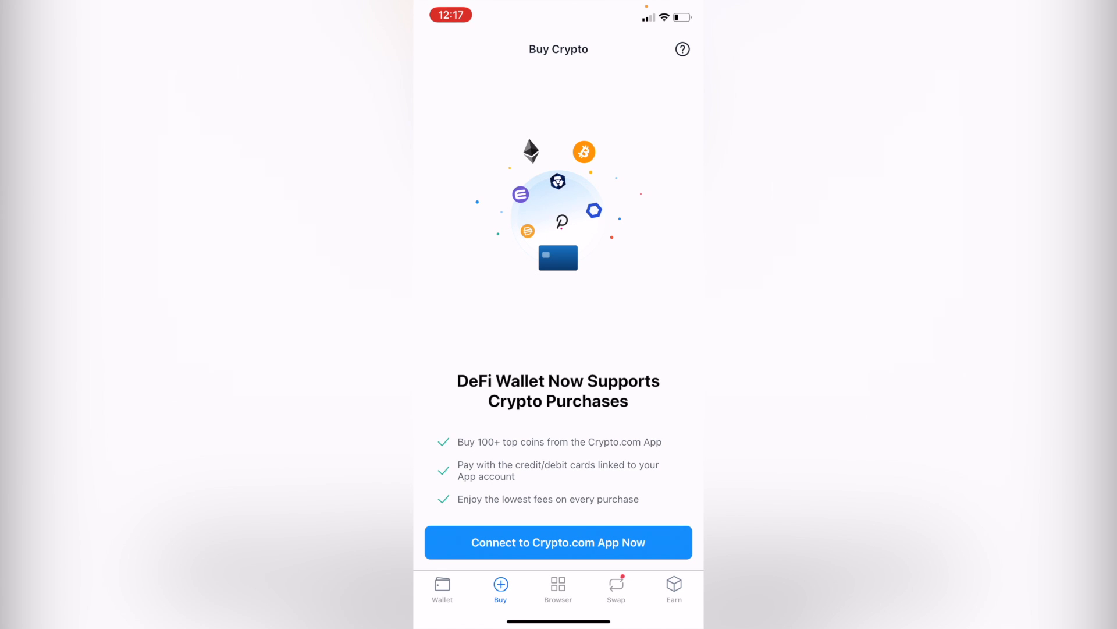
Step: Connect SW Cwallet to the Crypto.com App, then view the Buy and Swap tabs
{"action": "left_click", "coordinate": [558, 542]}
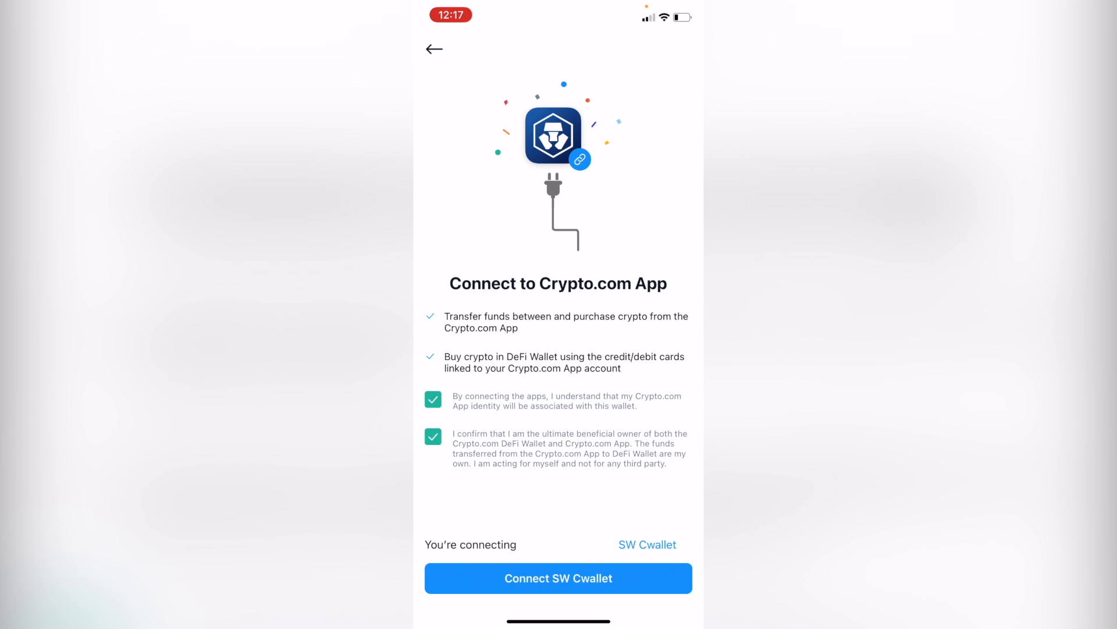
{"action": "left_click", "coordinate": [558, 578]}
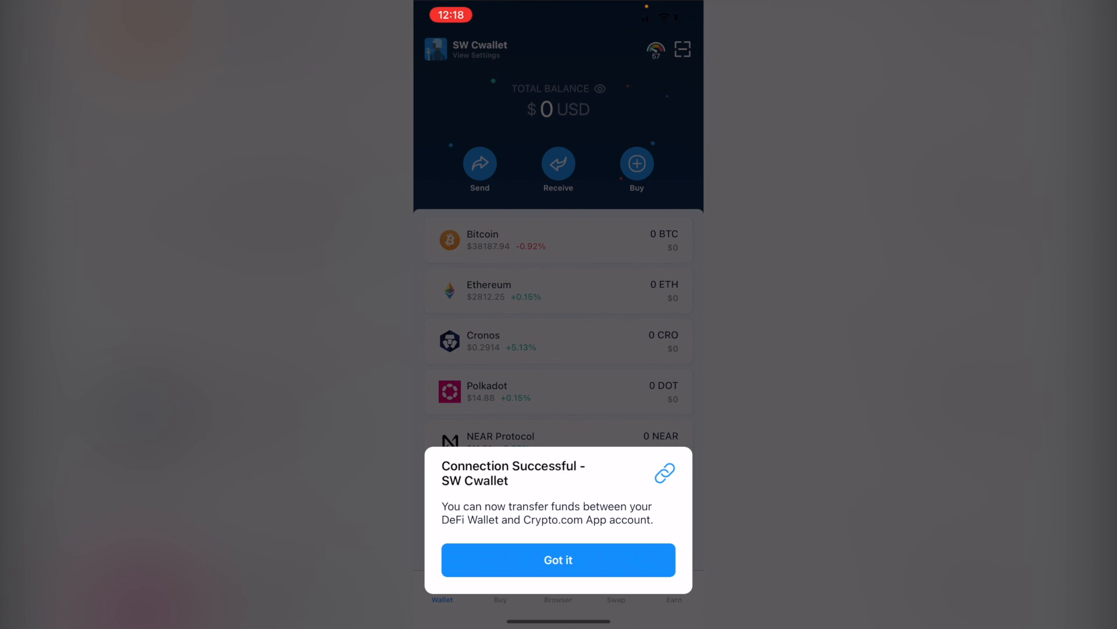
{"action": "left_click", "coordinate": [558, 560]}
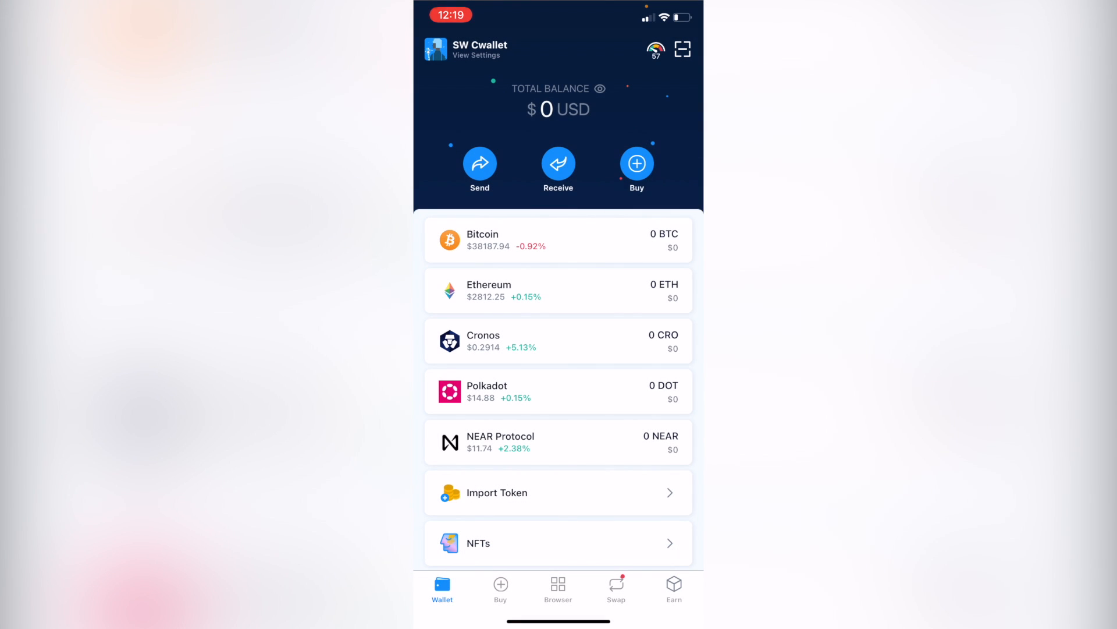
{"action": "left_click", "coordinate": [501, 588]}
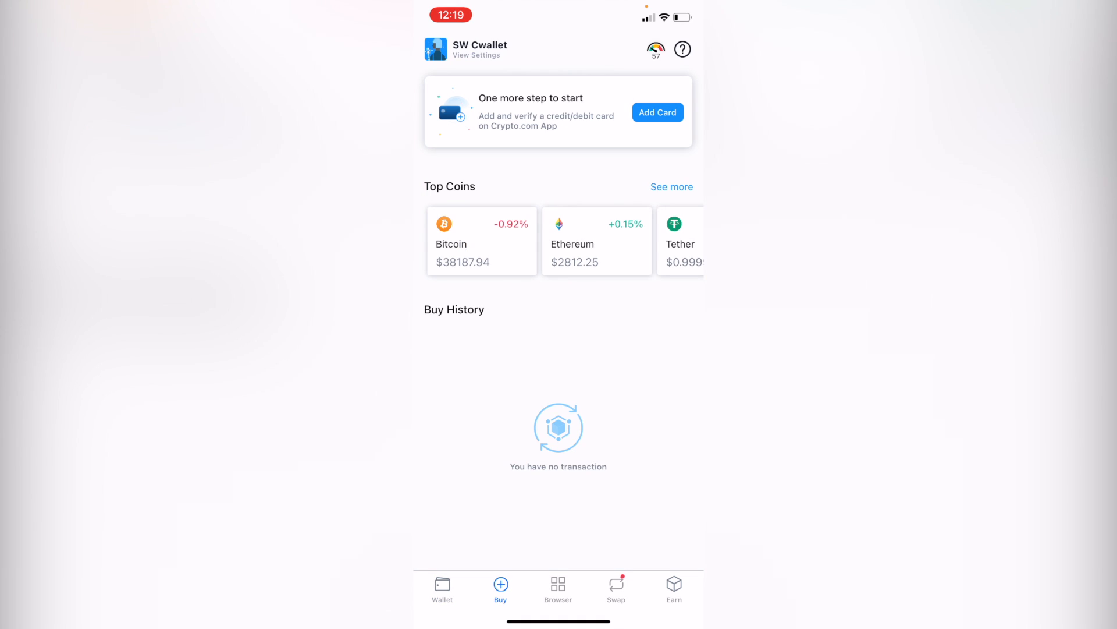
{"action": "left_click", "coordinate": [615, 588]}
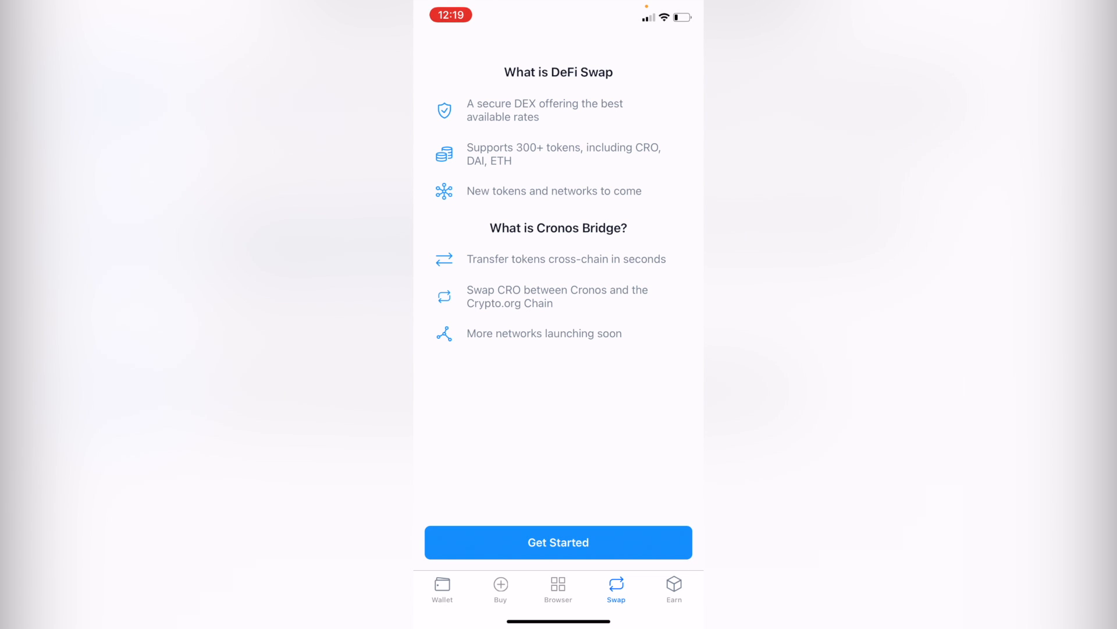
Step: Start DeFi Swap, browse Cronos From tokens, dismiss the fee warning, and open Settings
{"action": "left_click", "coordinate": [558, 542]}
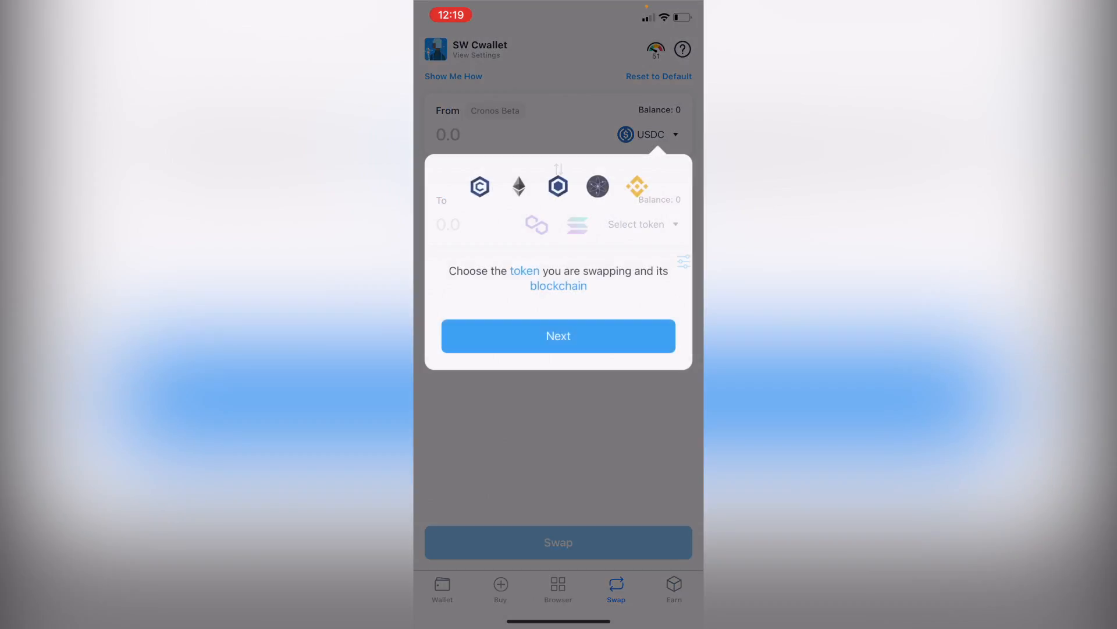
{"action": "left_click", "coordinate": [558, 335]}
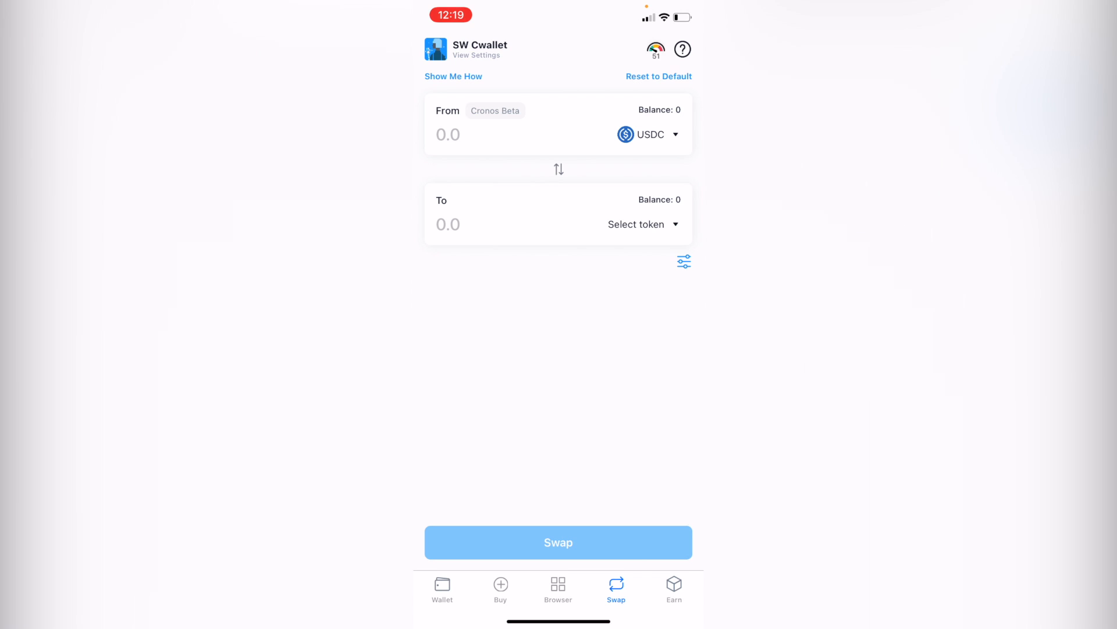
{"action": "left_click", "coordinate": [650, 134]}
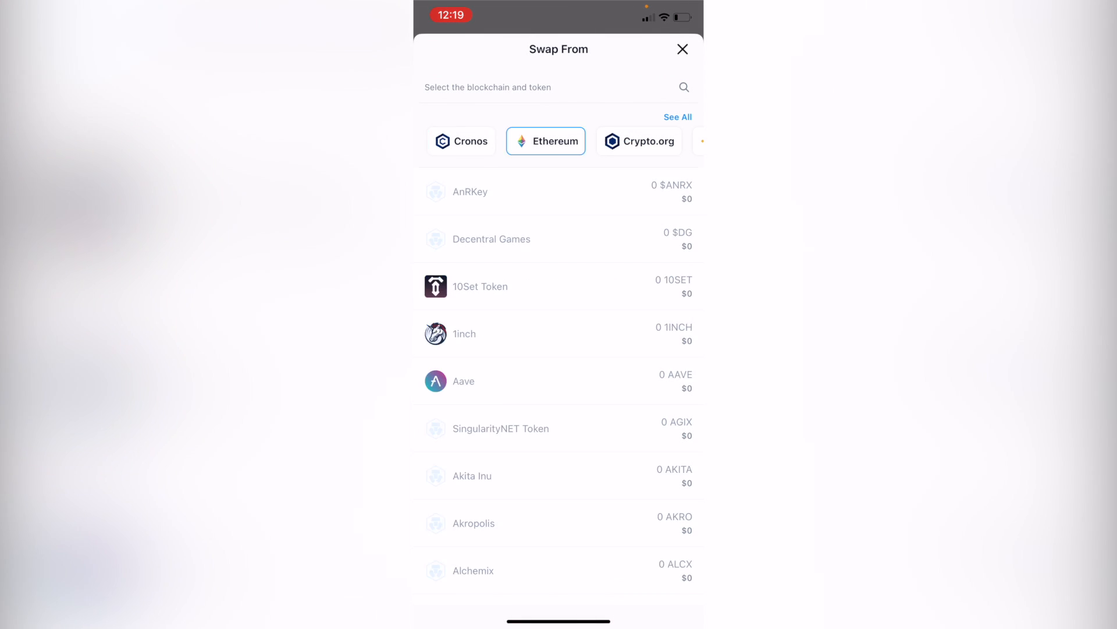
{"action": "left_click", "coordinate": [461, 140]}
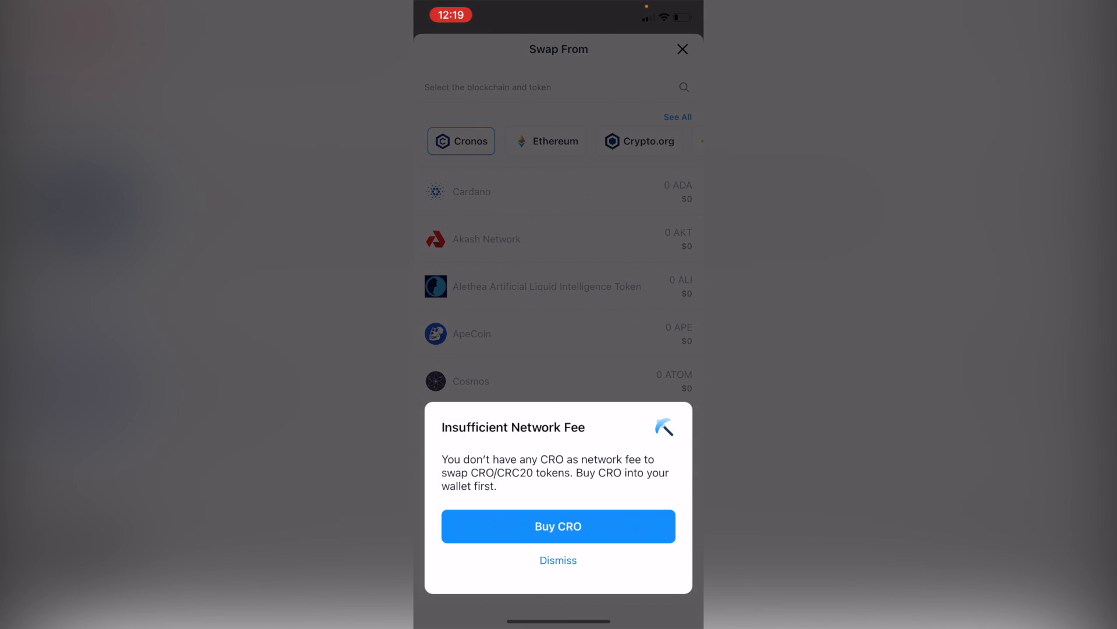
{"action": "left_click", "coordinate": [559, 560]}
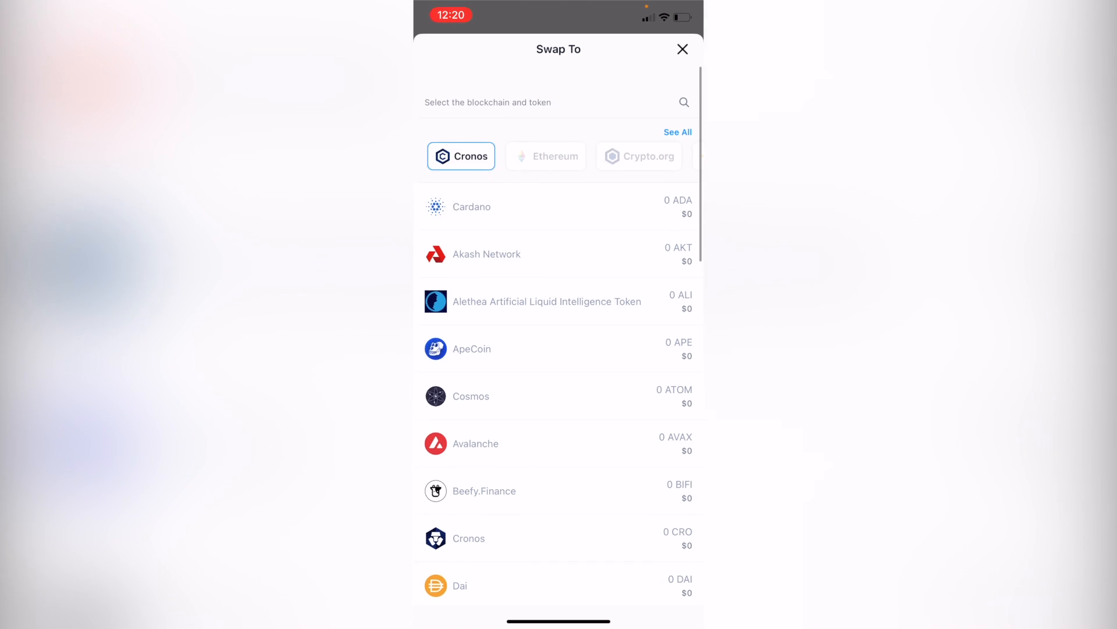
{"action": "left_click", "coordinate": [682, 49]}
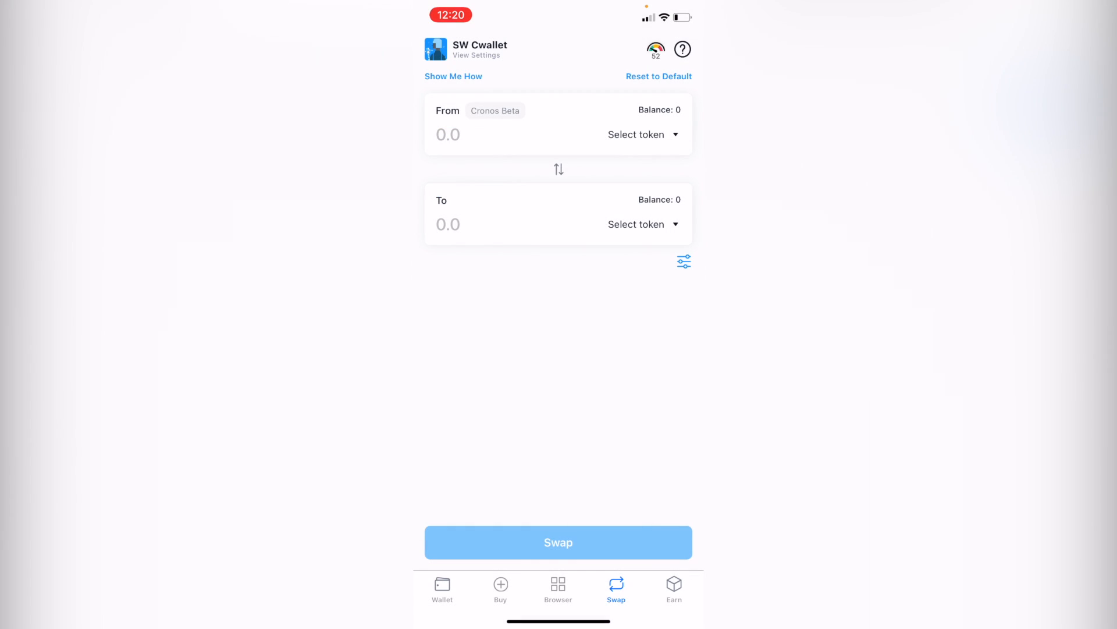
{"action": "left_click", "coordinate": [640, 134]}
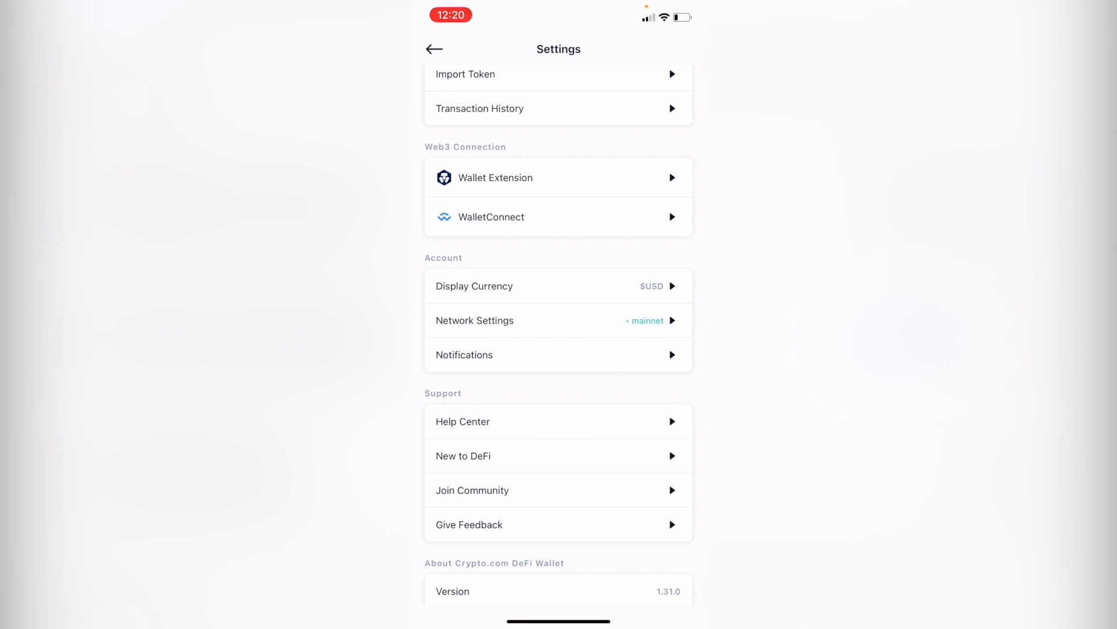
{"action": "left_click", "coordinate": [434, 49]}
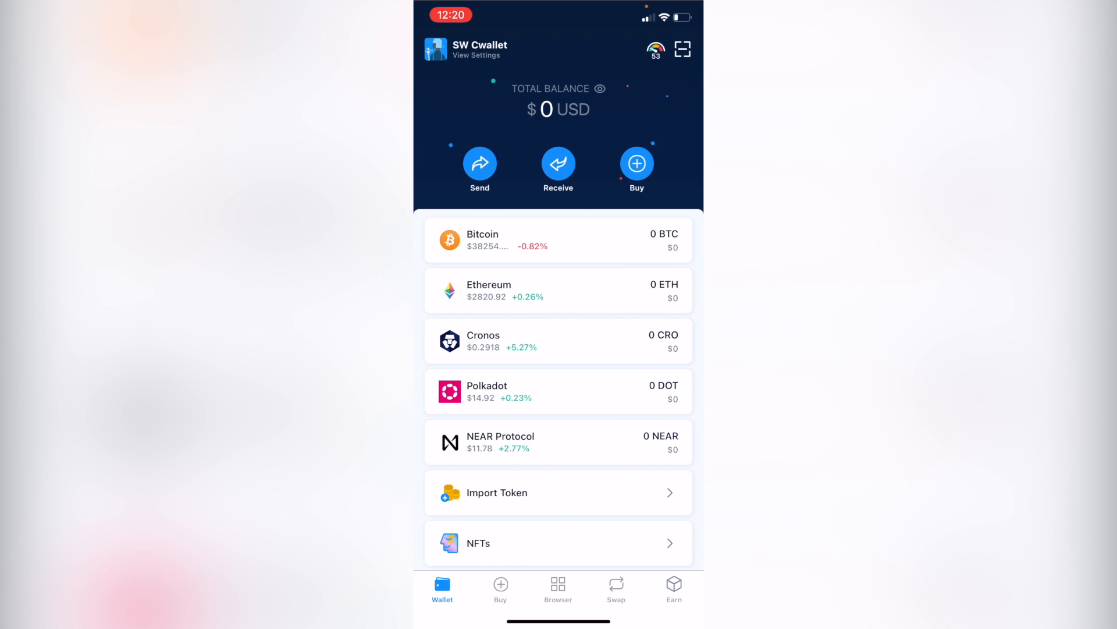
{"action": "left_click", "coordinate": [473, 54]}
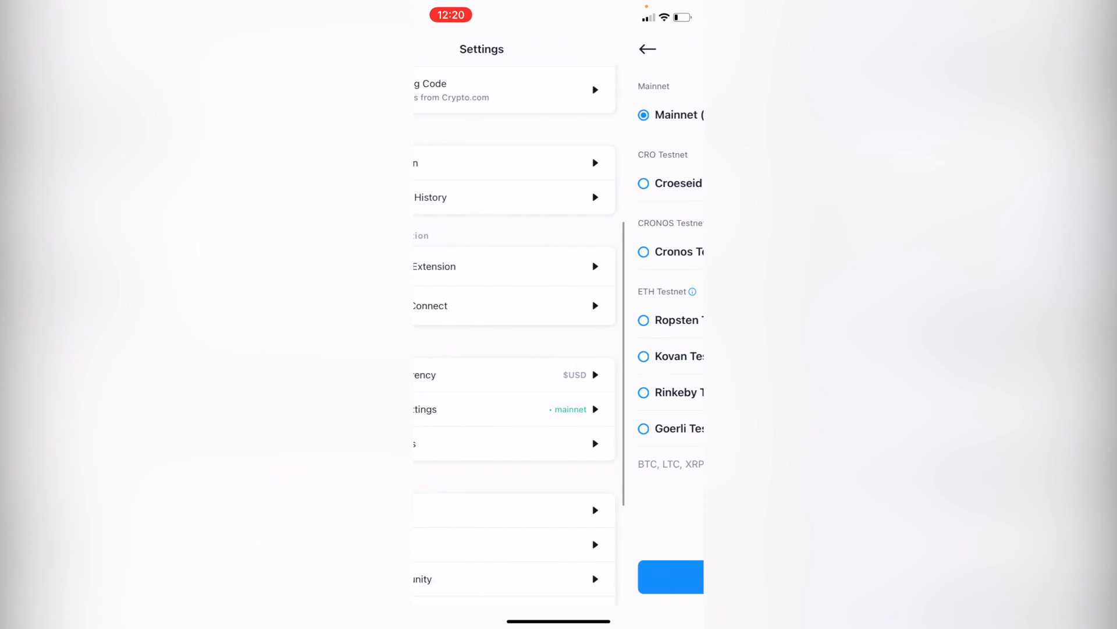
{"action": "left_click", "coordinate": [513, 409]}
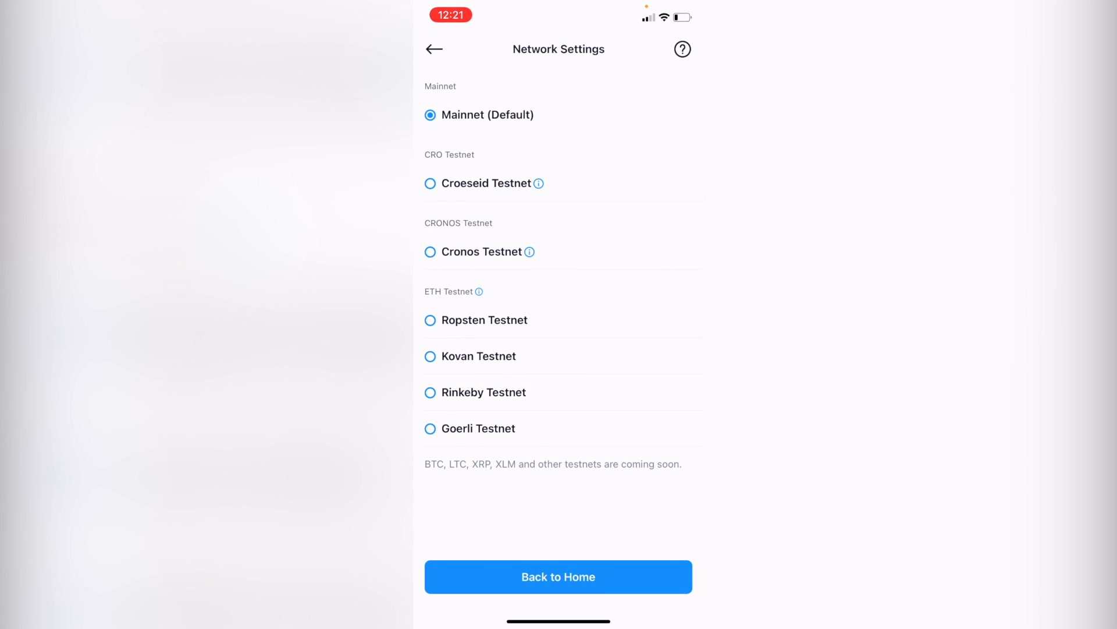
{"action": "left_click", "coordinate": [435, 49]}
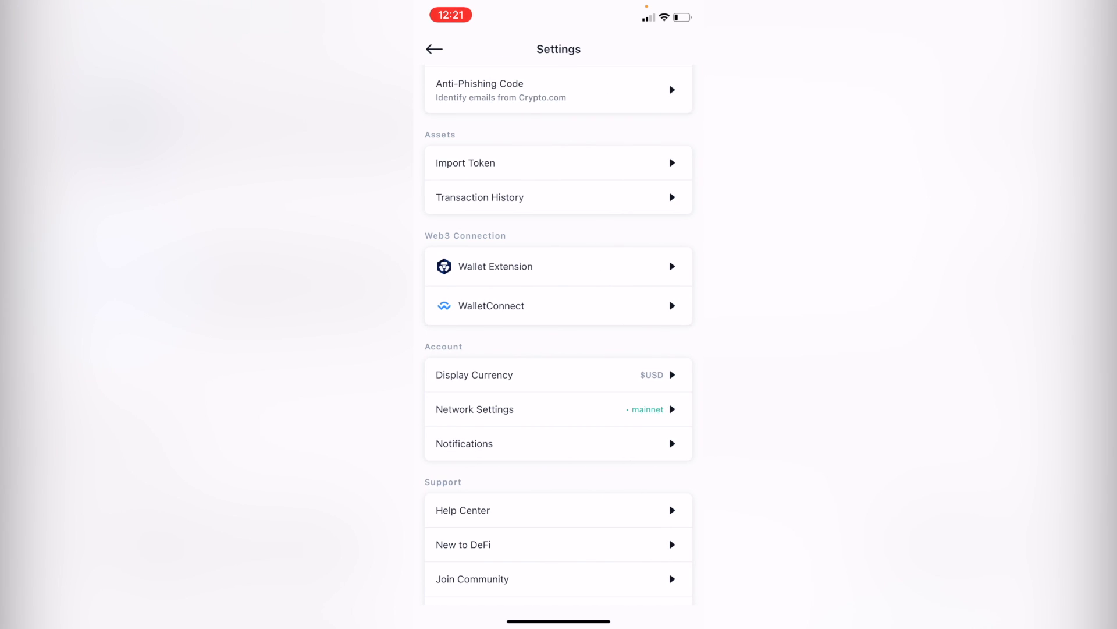